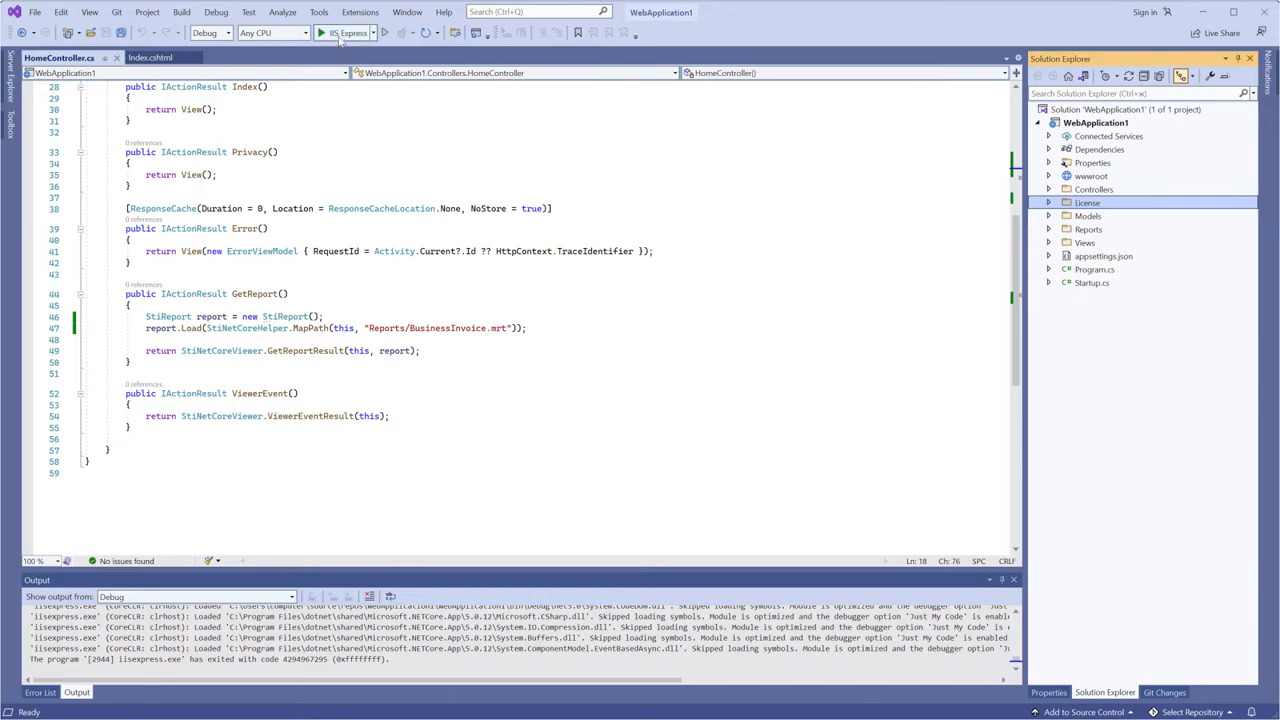
Run the app under IIS Express and print the Stimulsoft invoice as PDF
left_click(322, 33)
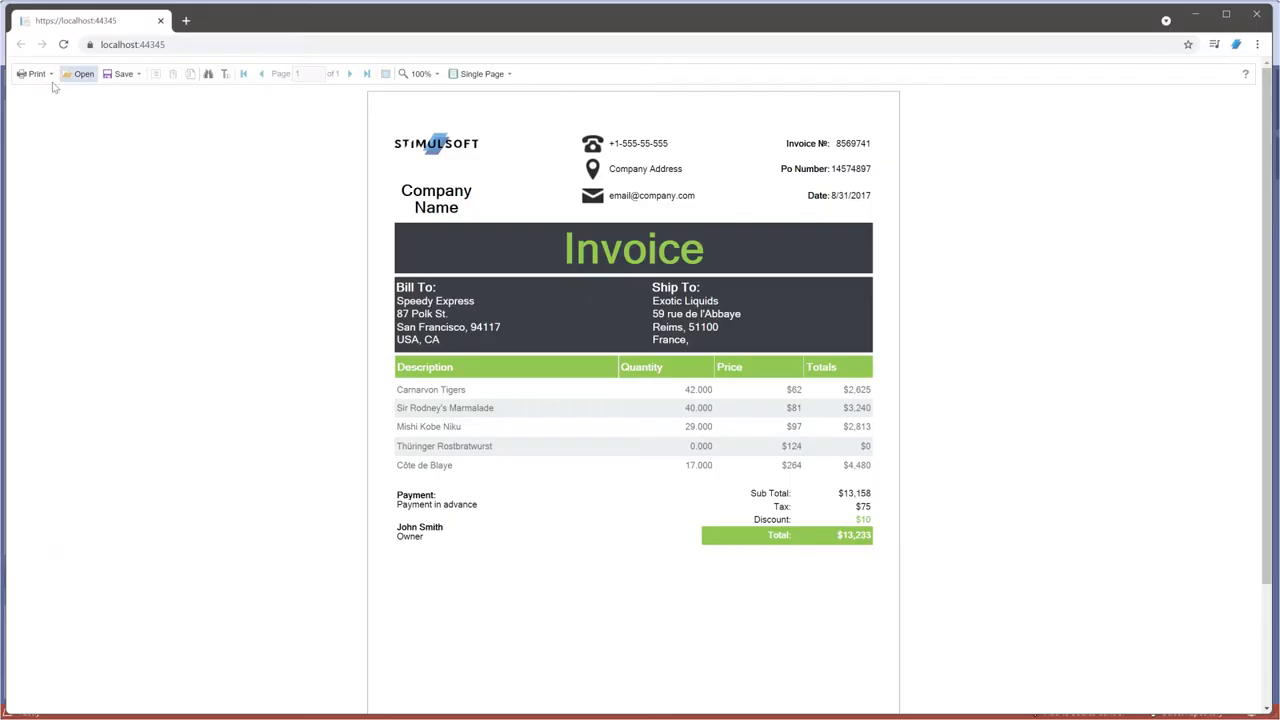
left_click(37, 73)
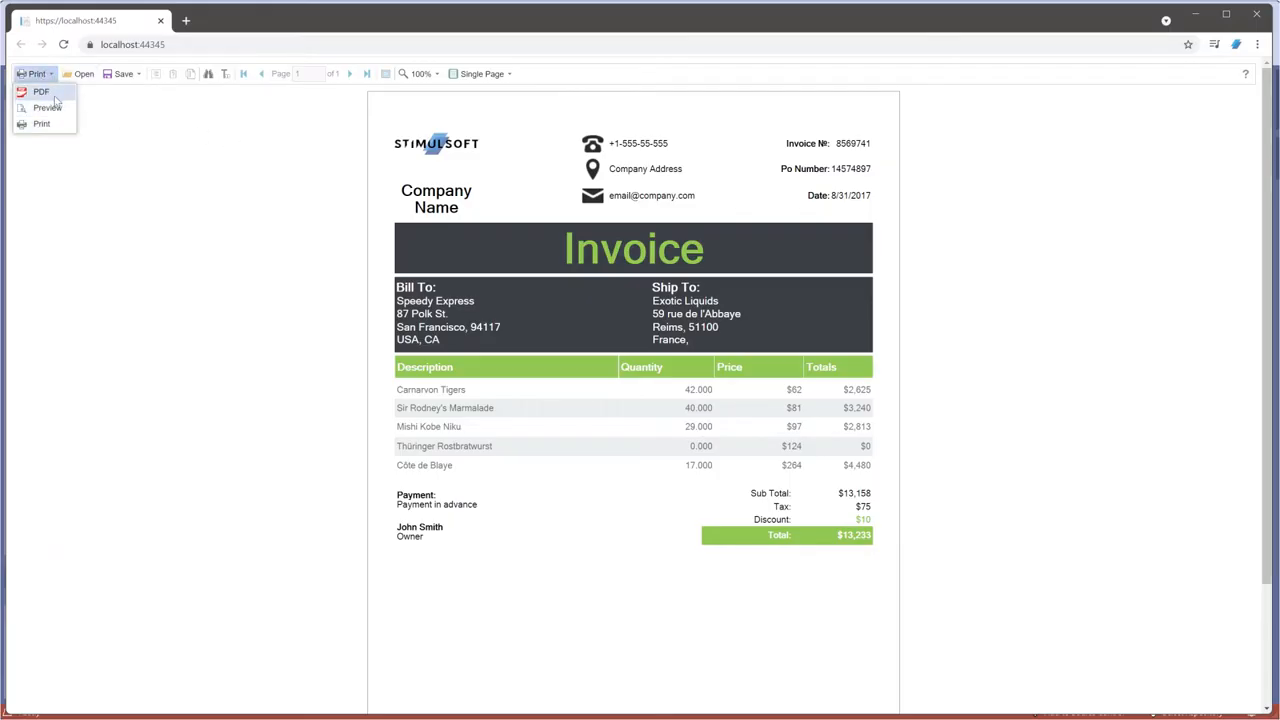
left_click(295, 315)
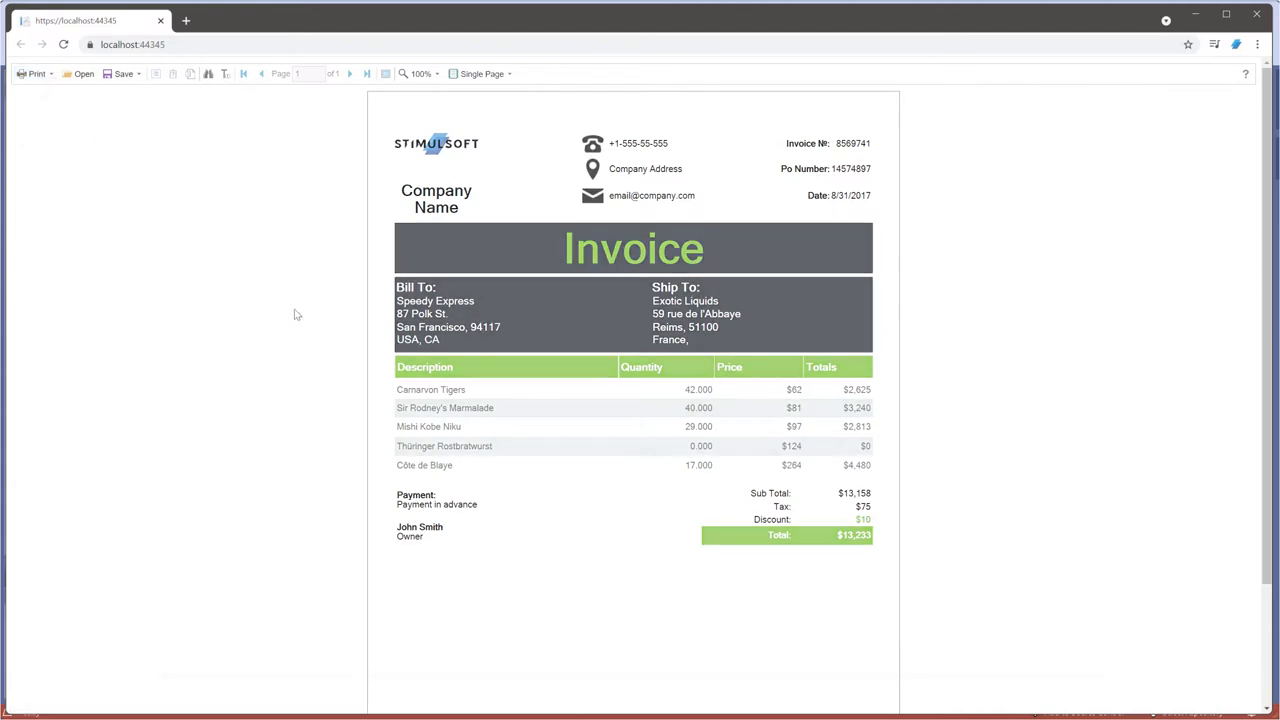
left_click(35, 73)
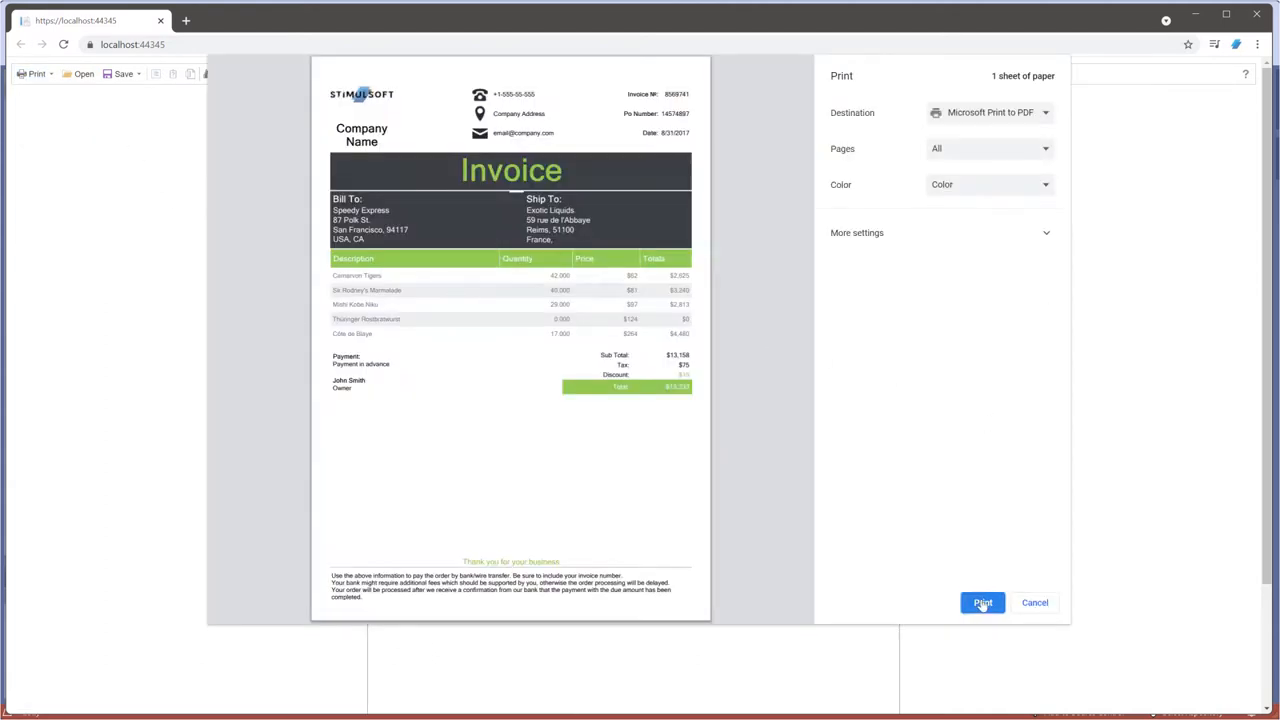
left_click(1035, 602)
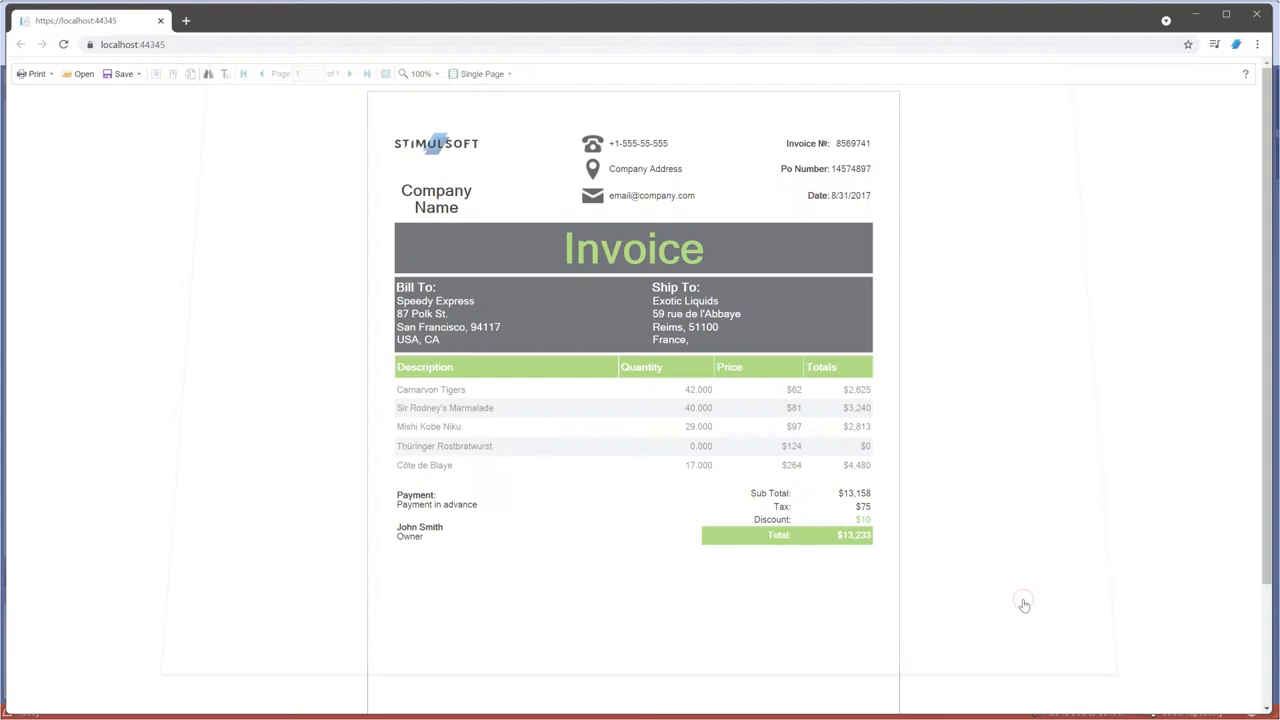
Export the invoice as Adobe PDF, confirming the export settings
left_click(124, 73)
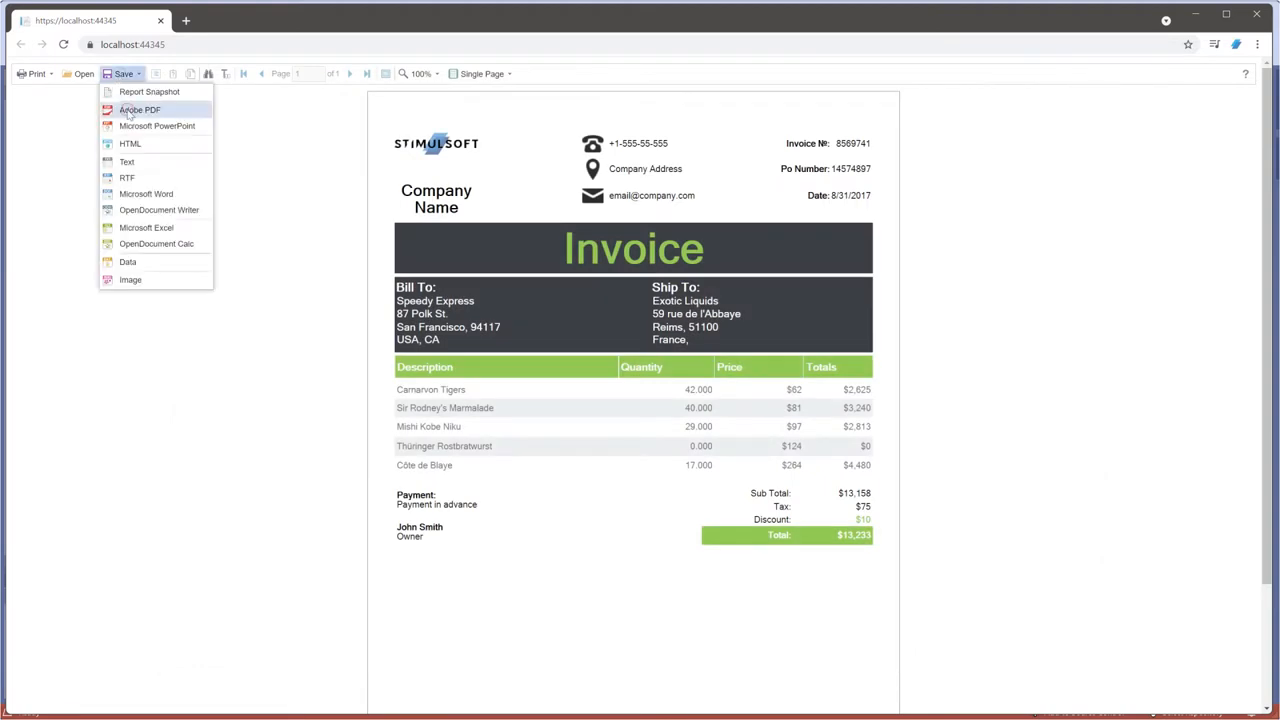
left_click(139, 109)
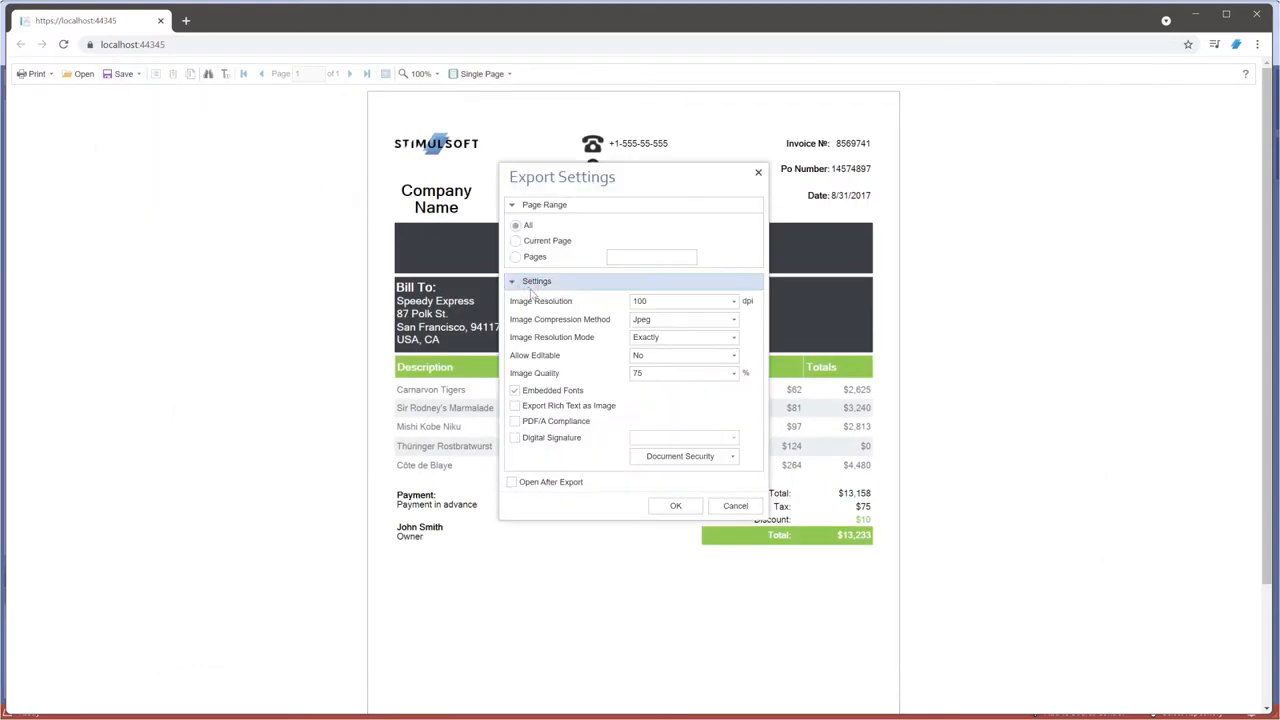
left_click(675, 506)
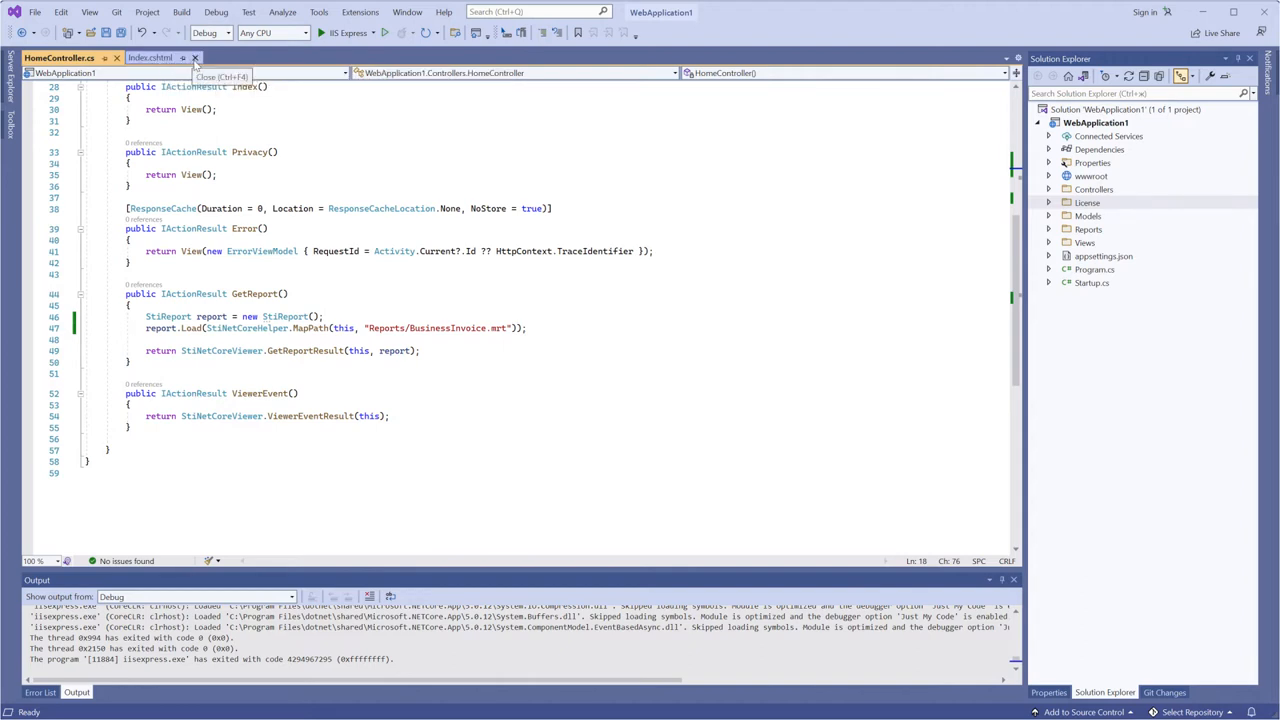
Replace Index.cshtml's viewer markup with PrintReport and ExportReport action links separated by <br />
left_click(150, 57)
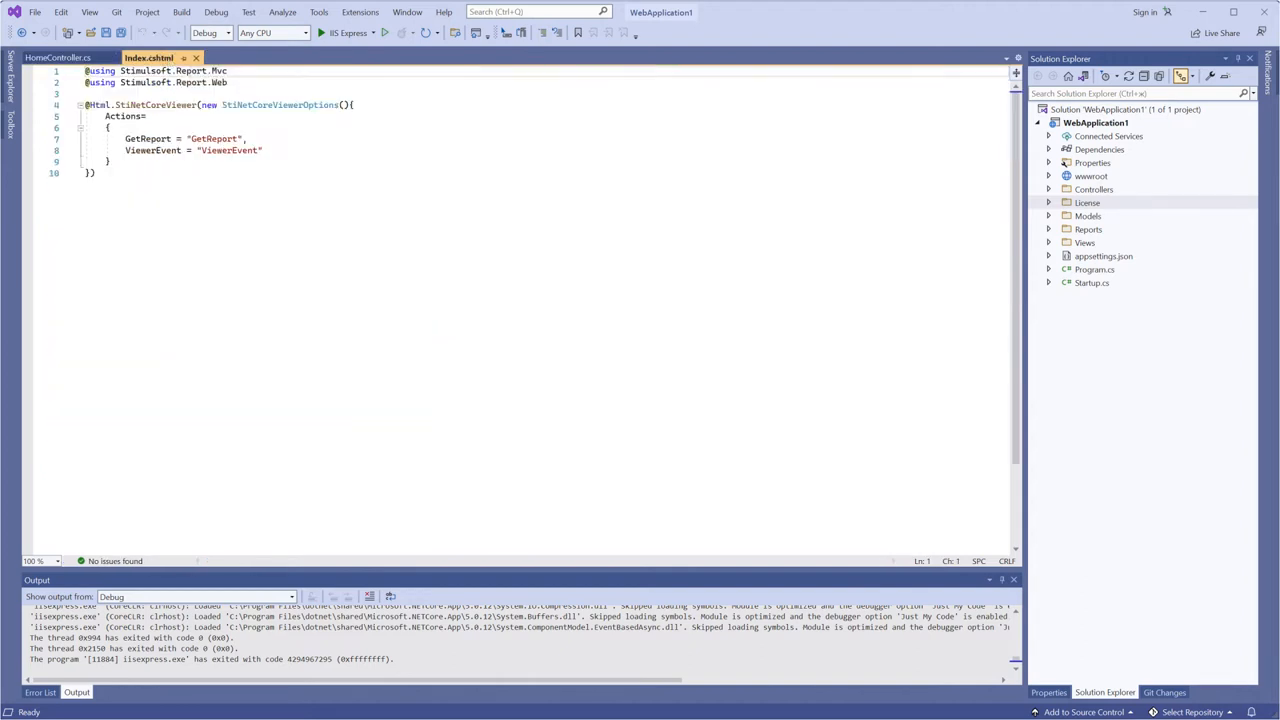
key("ctrl+a")
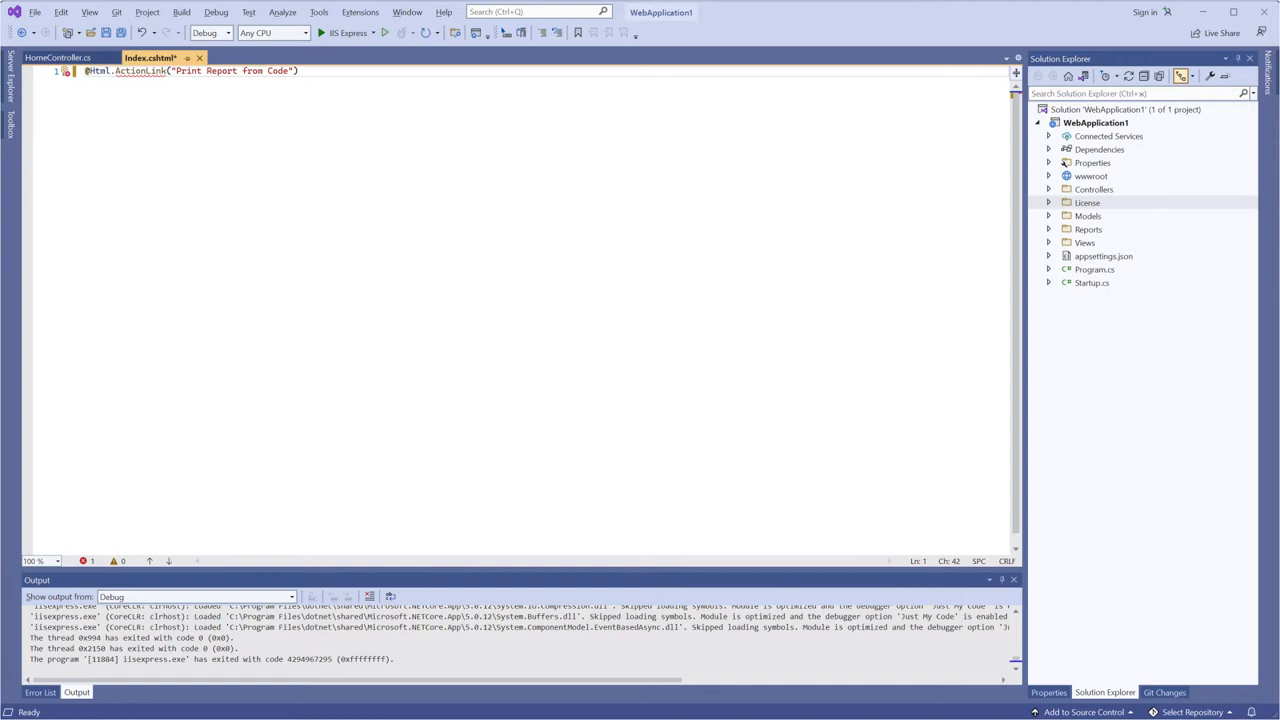
type(", \"PrintReport\")")
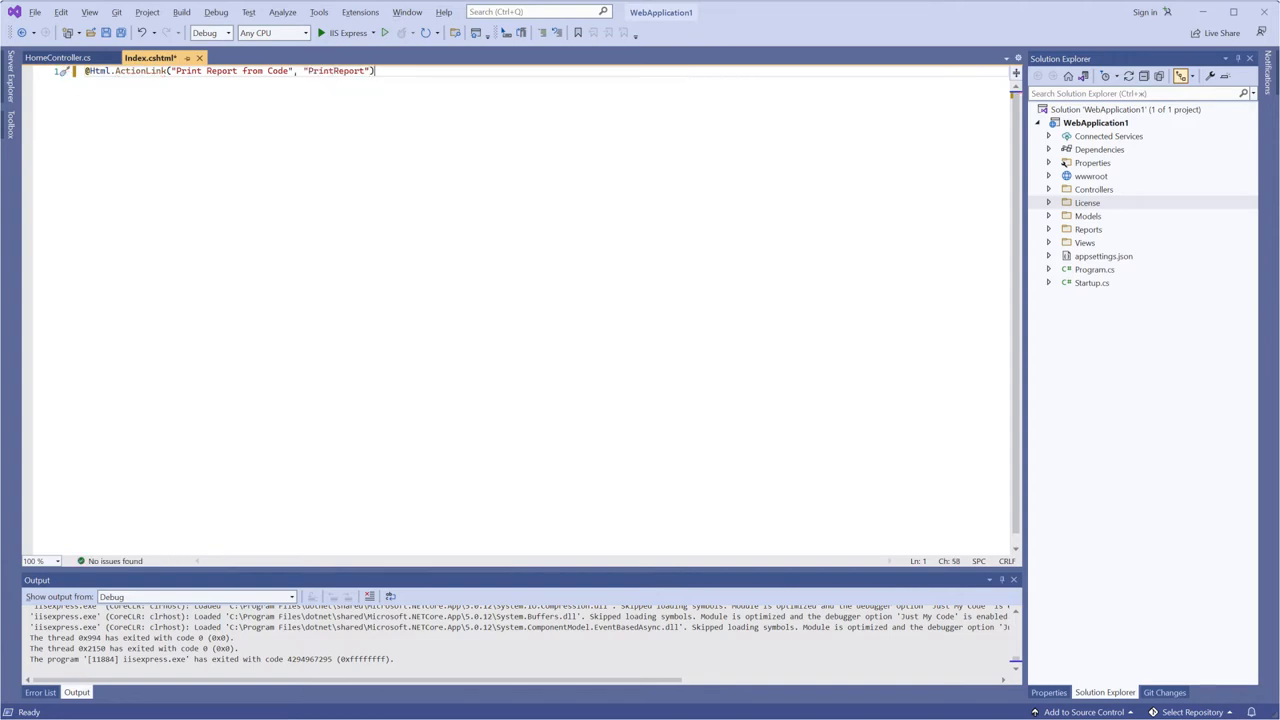
type("<br />")
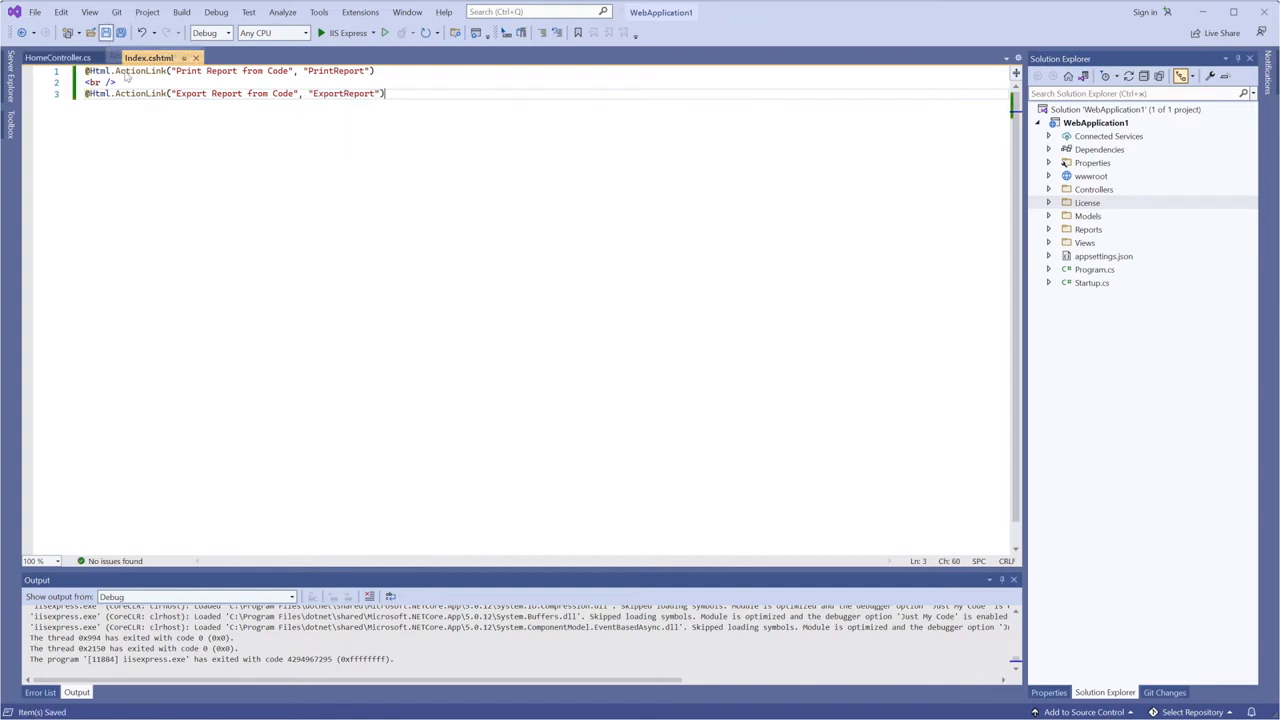
mouse_move(196, 57)
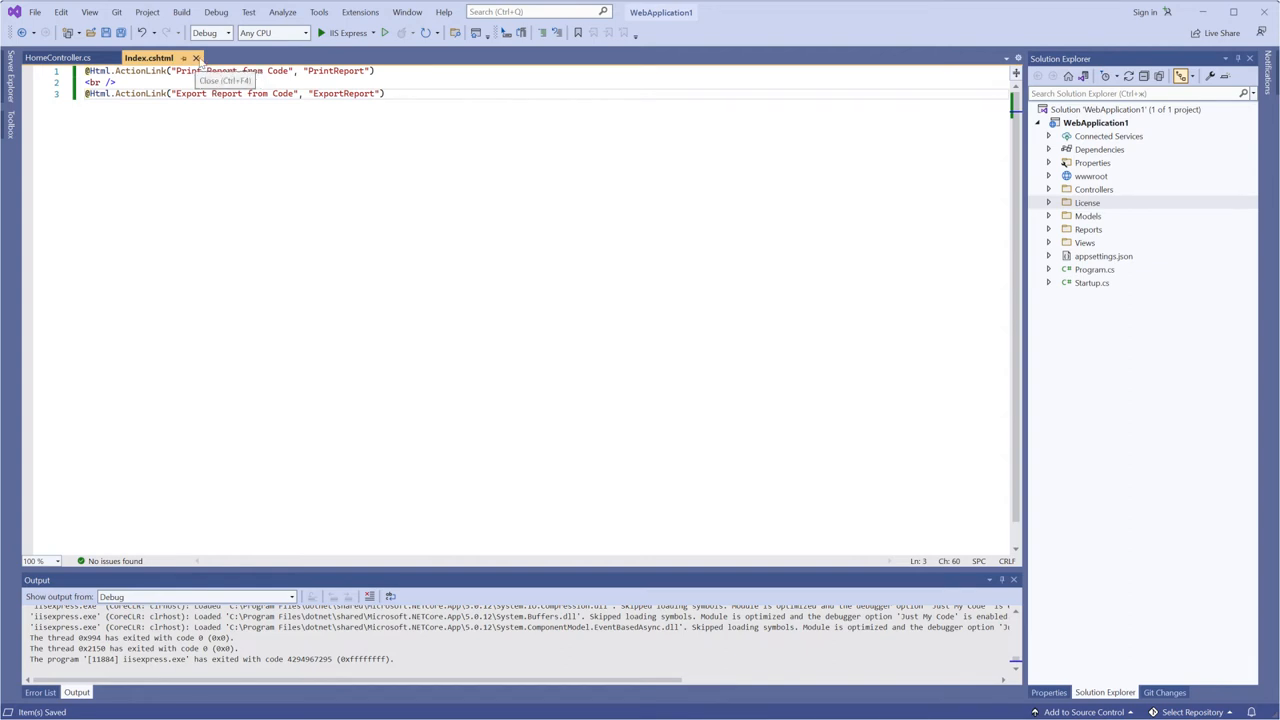
In HomeController, write private StiReport LoadReport() loading from StiNetCoreHelper.MapPath(this, "Reports/")
left_click(55, 57)
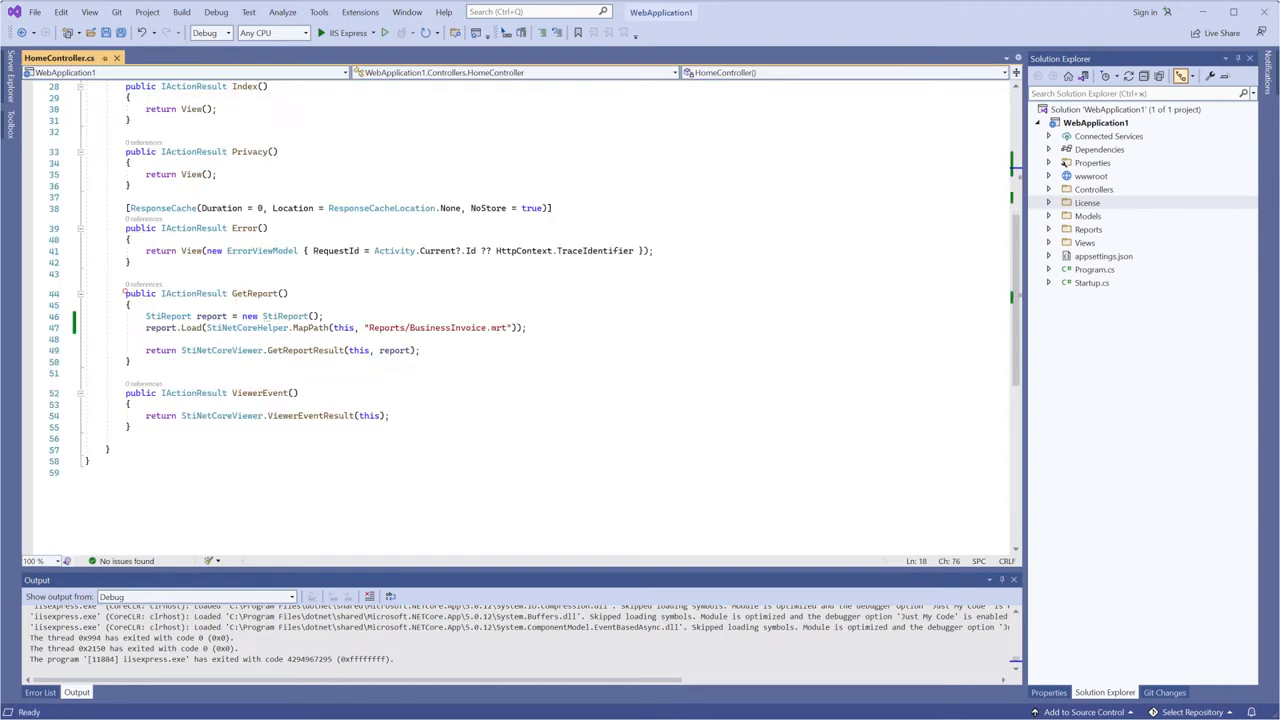
type("private")
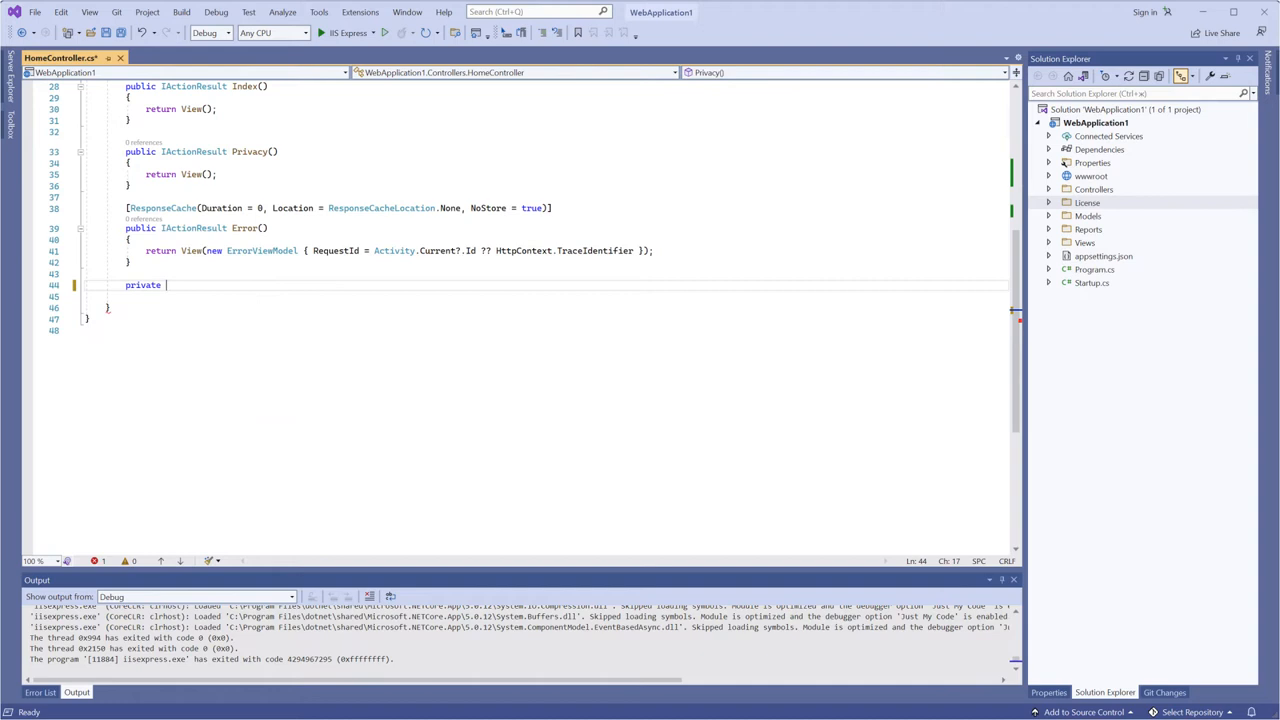
type("StiReport LoadReport()")
type("var report = n")
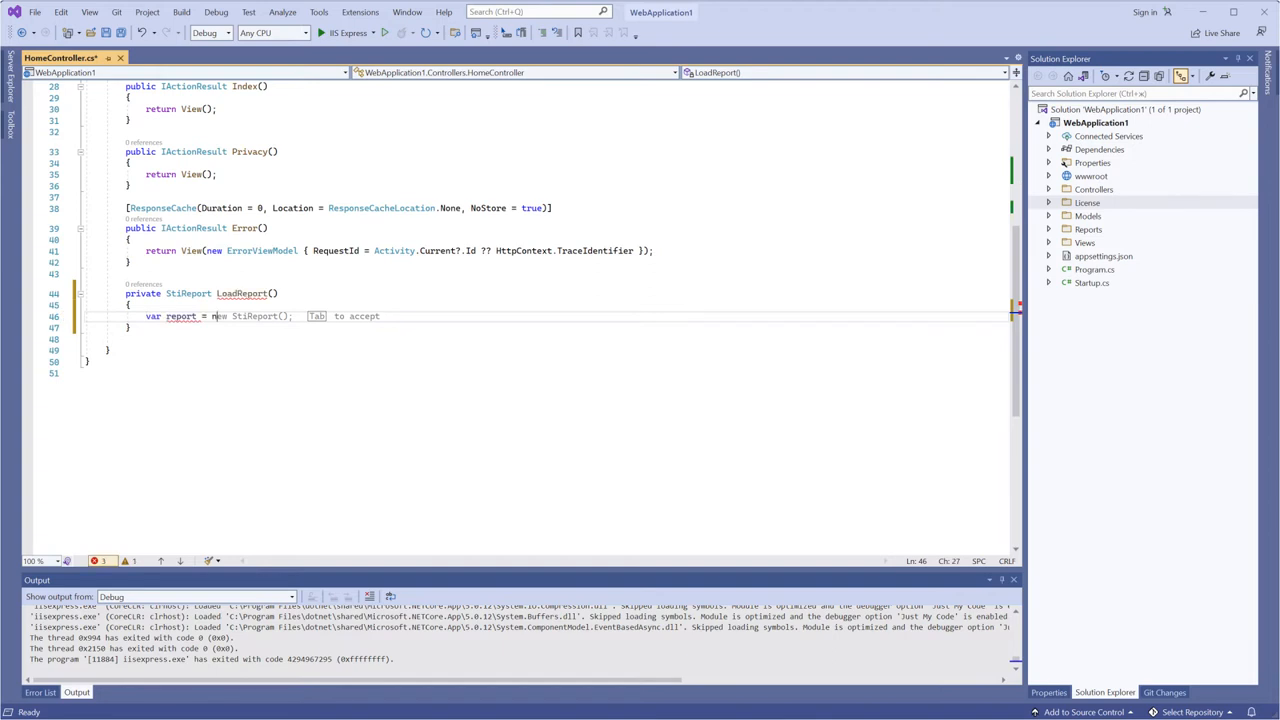
type("report.Load(StiNetCoreHelper.MapPath())")
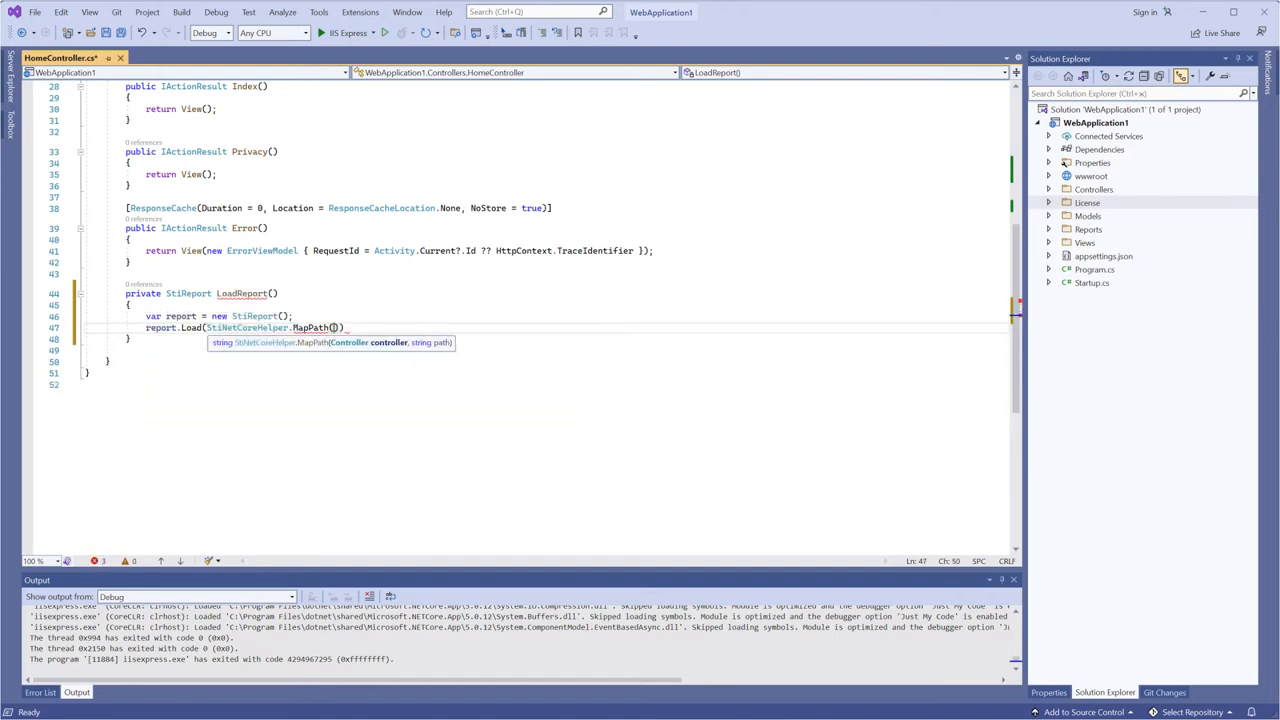
type("this, \"Reports/\"")
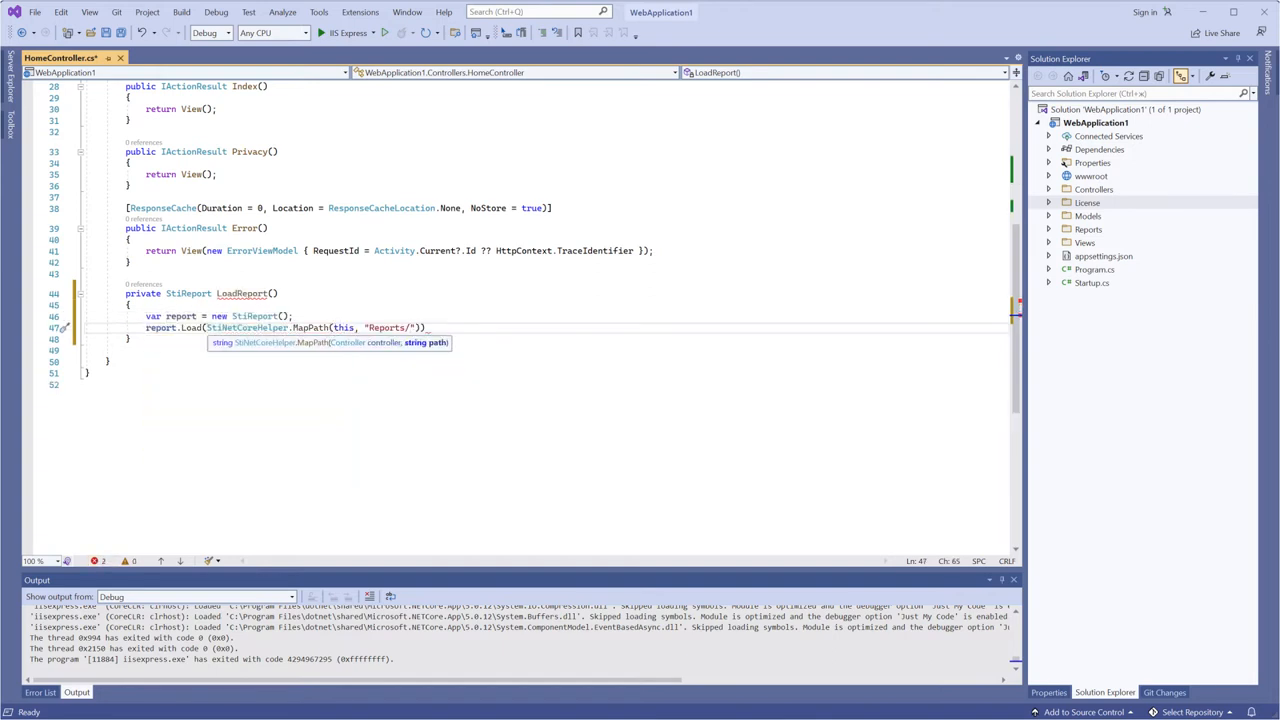
Expand the Reports folder and copy BusinessInvoice.mrt's name via Rename
left_click(1049, 229)
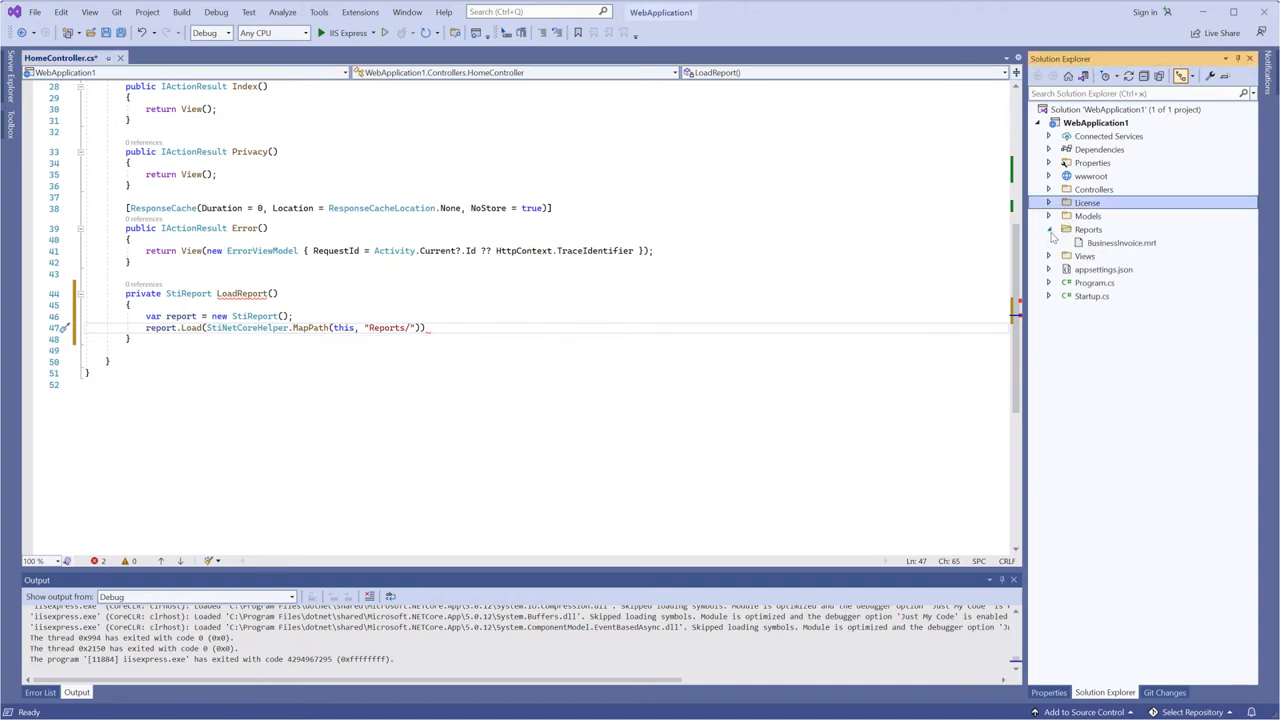
right_click(1122, 243)
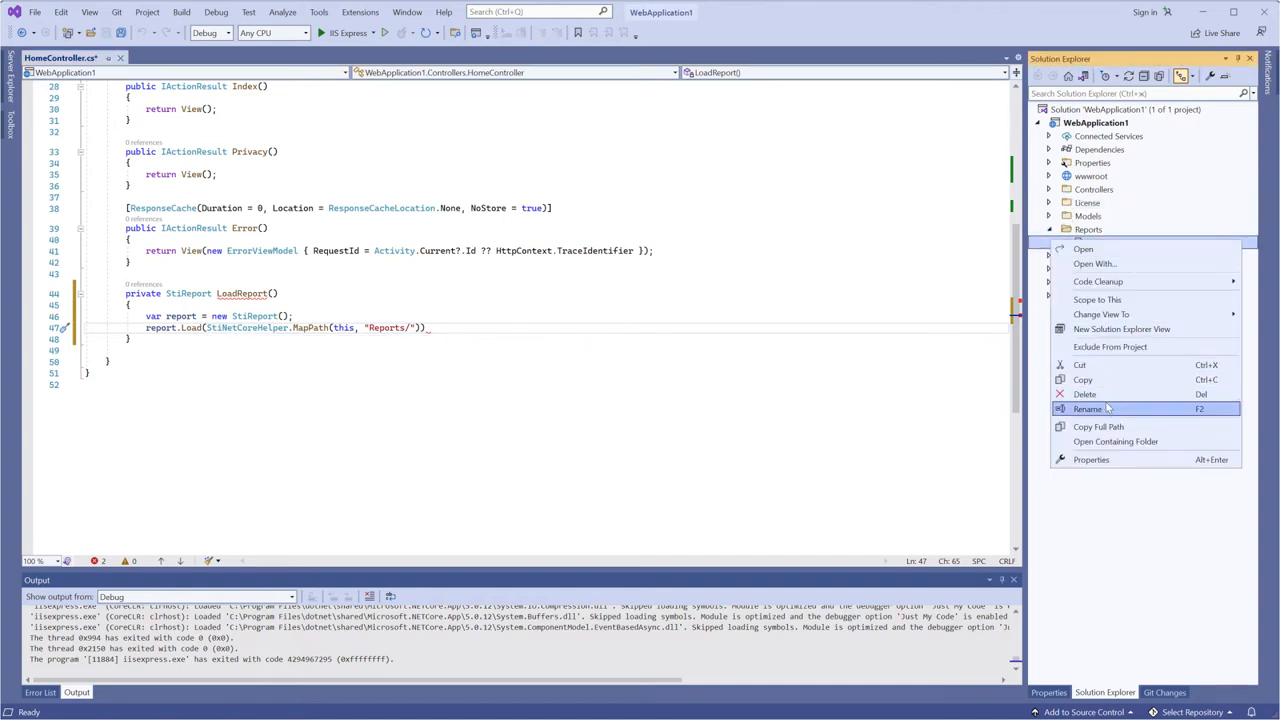
left_click(1088, 408)
type("return report;")
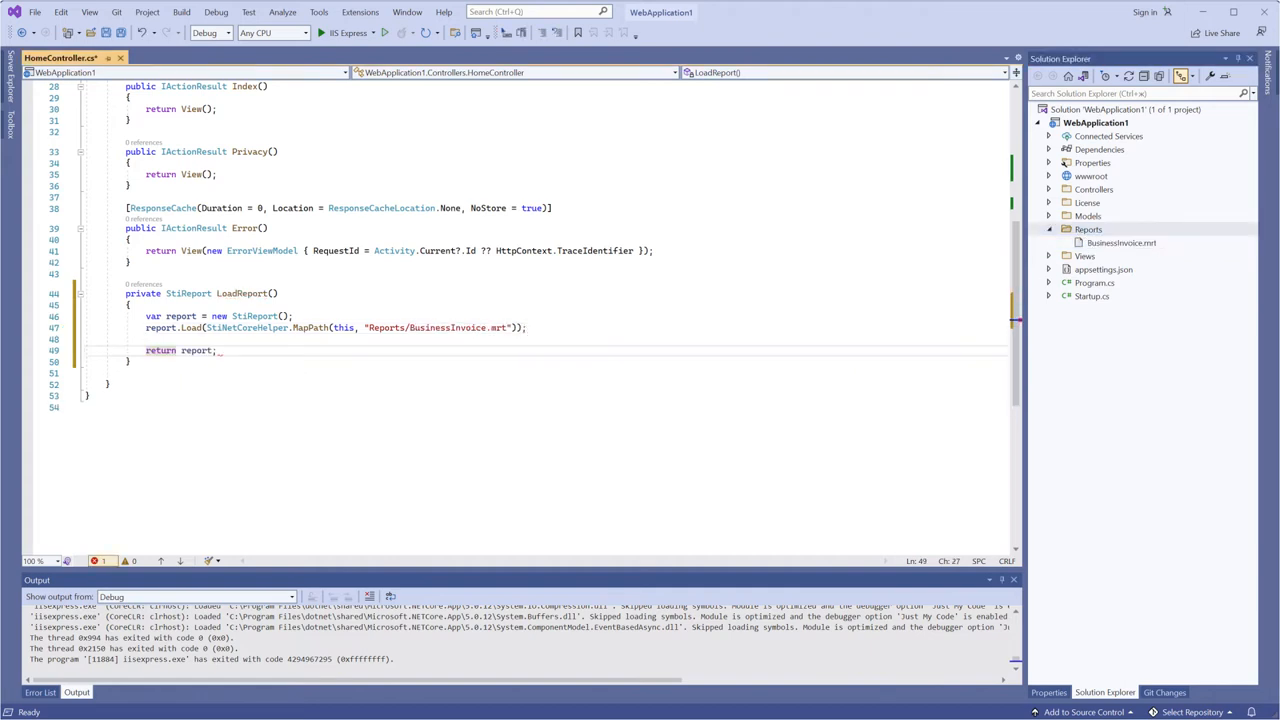
Add PrintReport() returning StiNetCoreReportResponse.PrintAsPdf(LoadReport()), then start ExportReport()
type("public IActionResult PrintReport()")
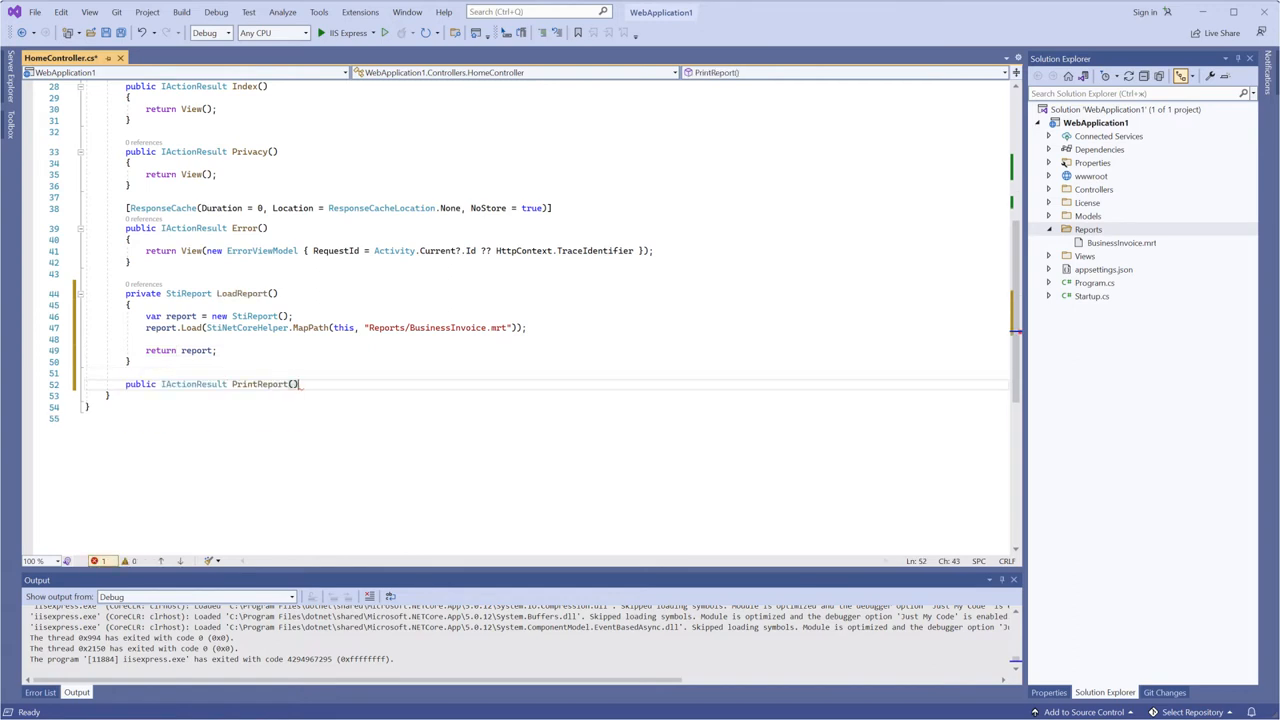
type("var report = LoadReport();")
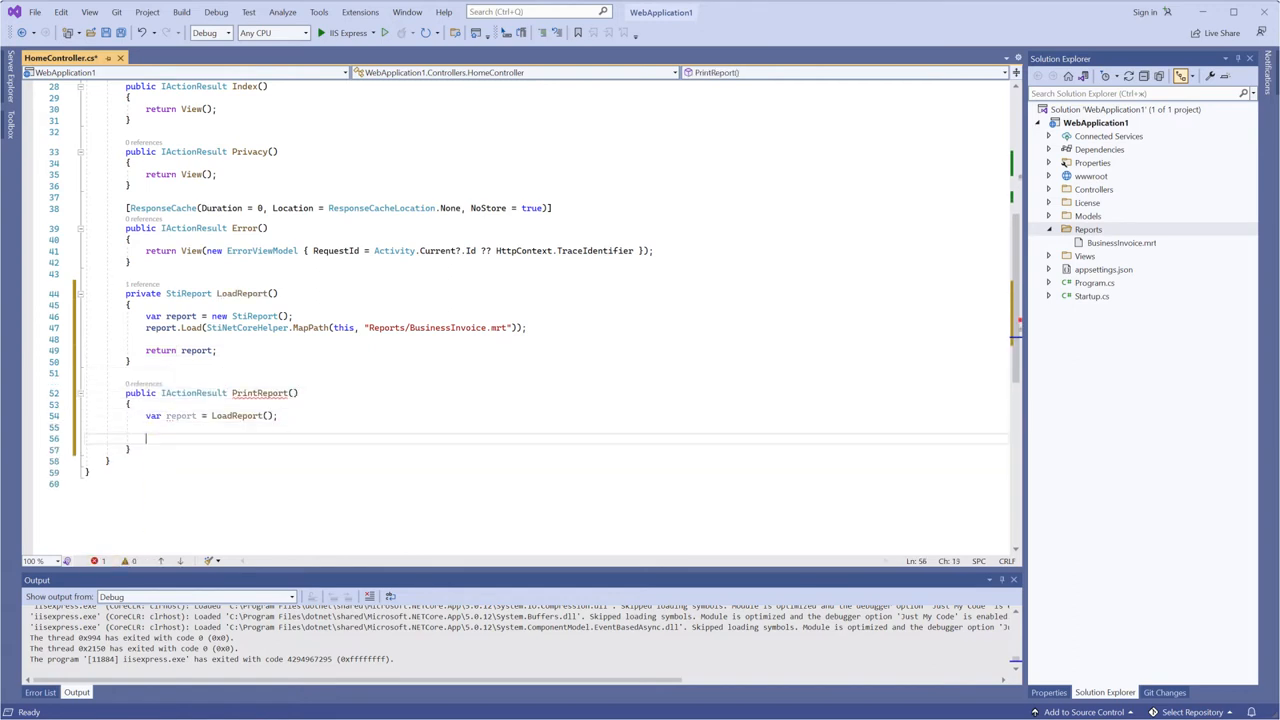
type("return StiNetCoreReportResponse.PrintAsPdf(re")
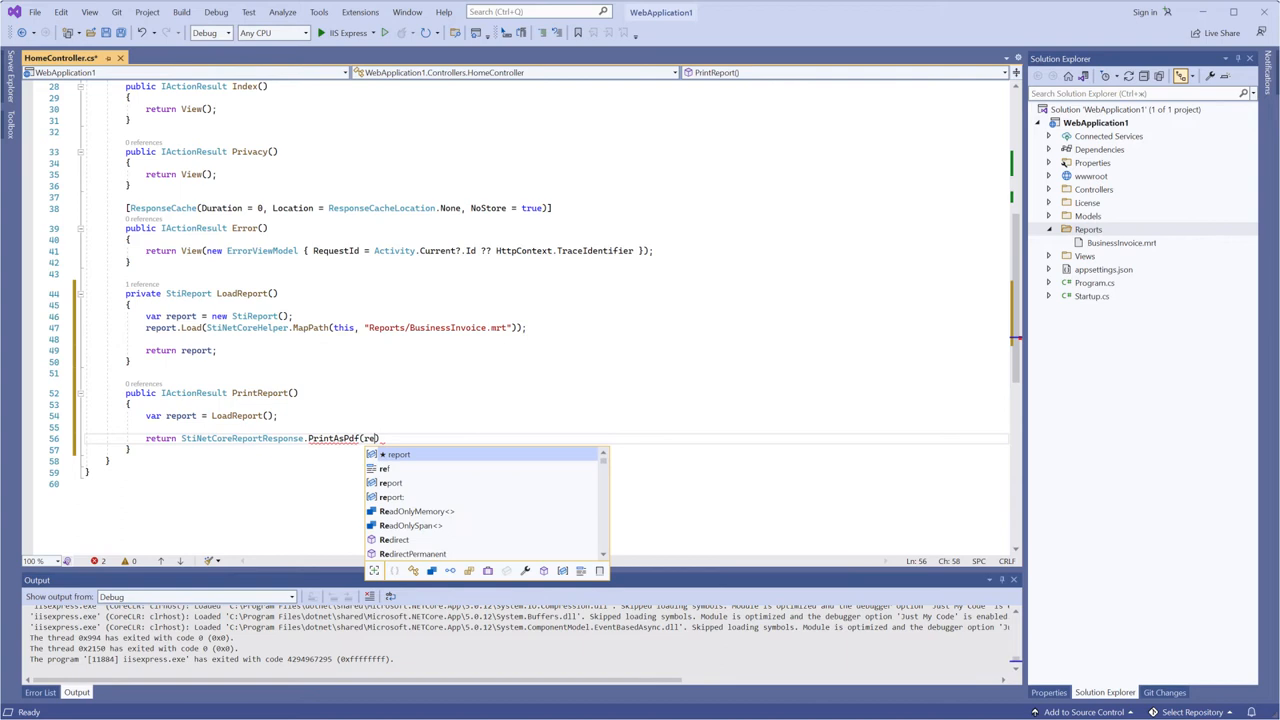
type("port")
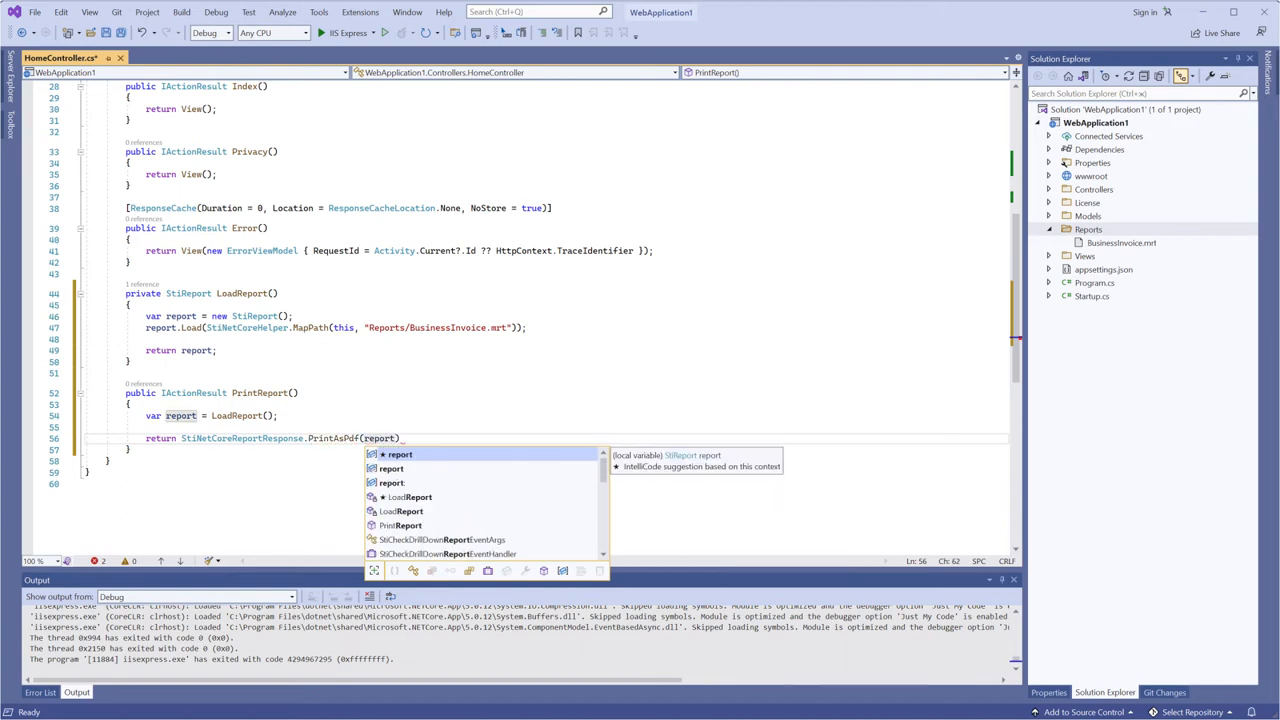
type(")")
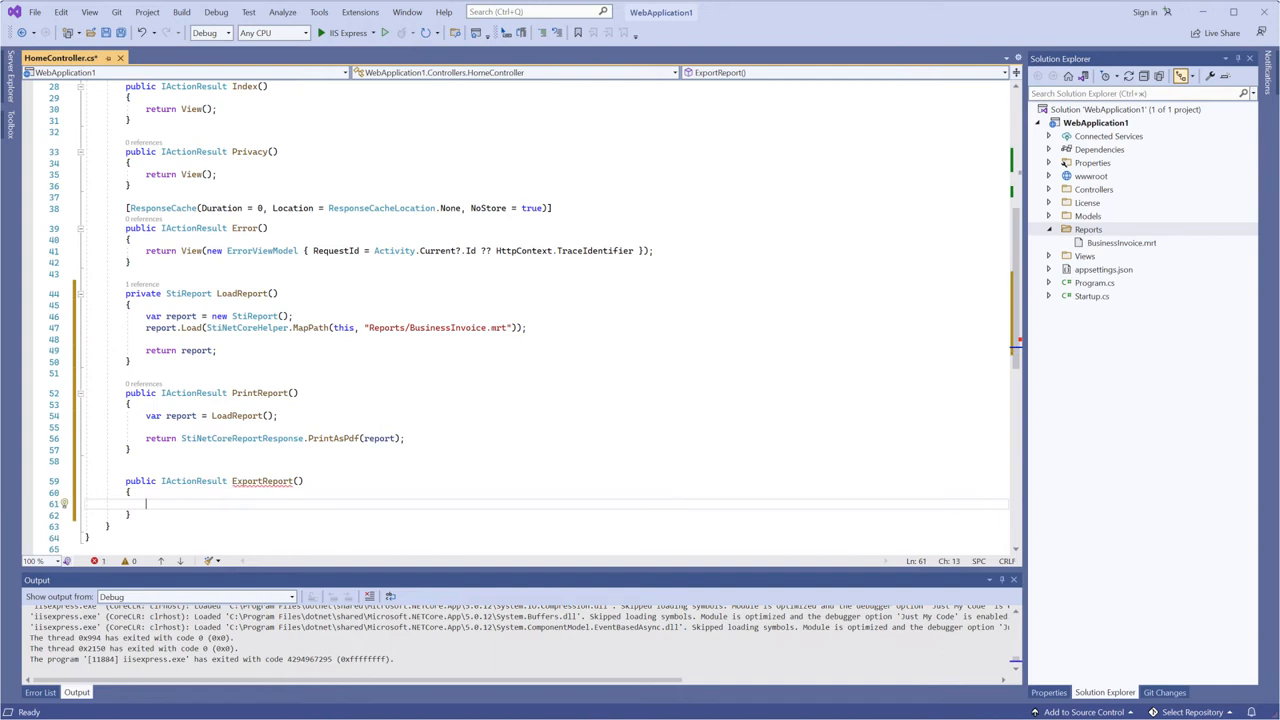
Make ExportReport return StiNetCoreReportResponse.ResponseAsPdf of the loaded report, and save
type("var report = LoadReport();")
type("return")
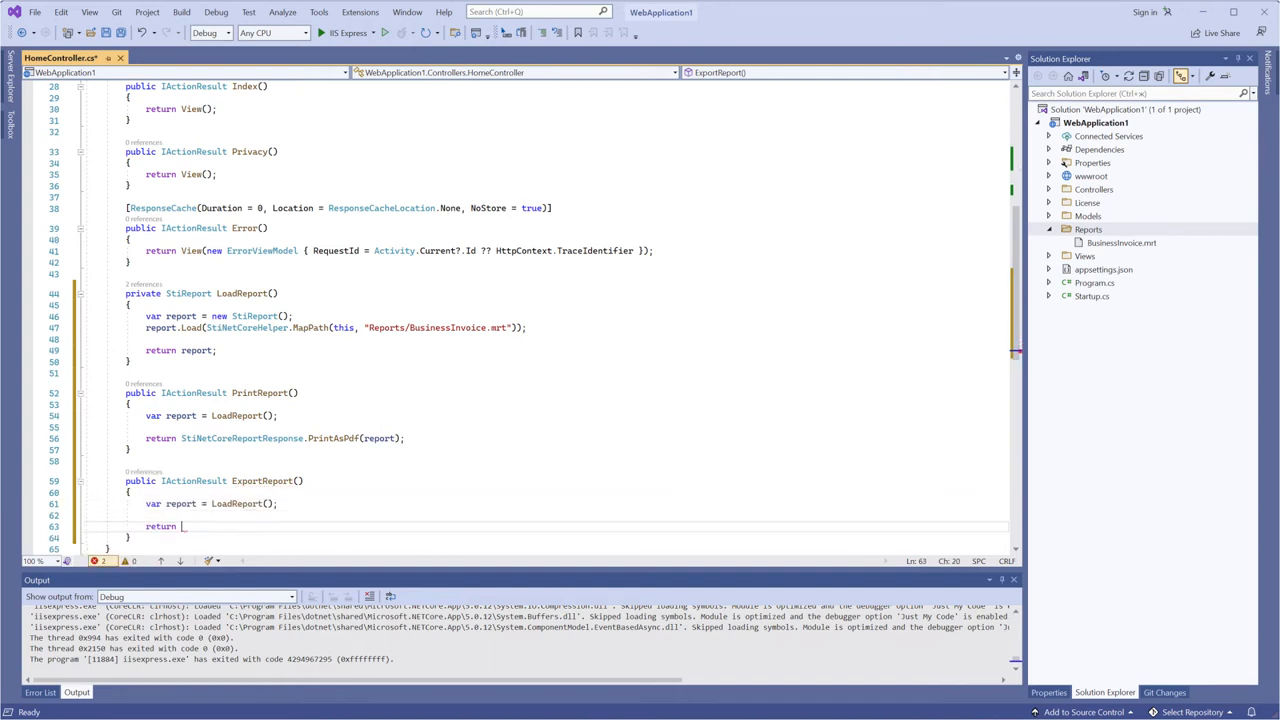
type("StiNetCoreReportResponse.ResponseAsPdf(report);")
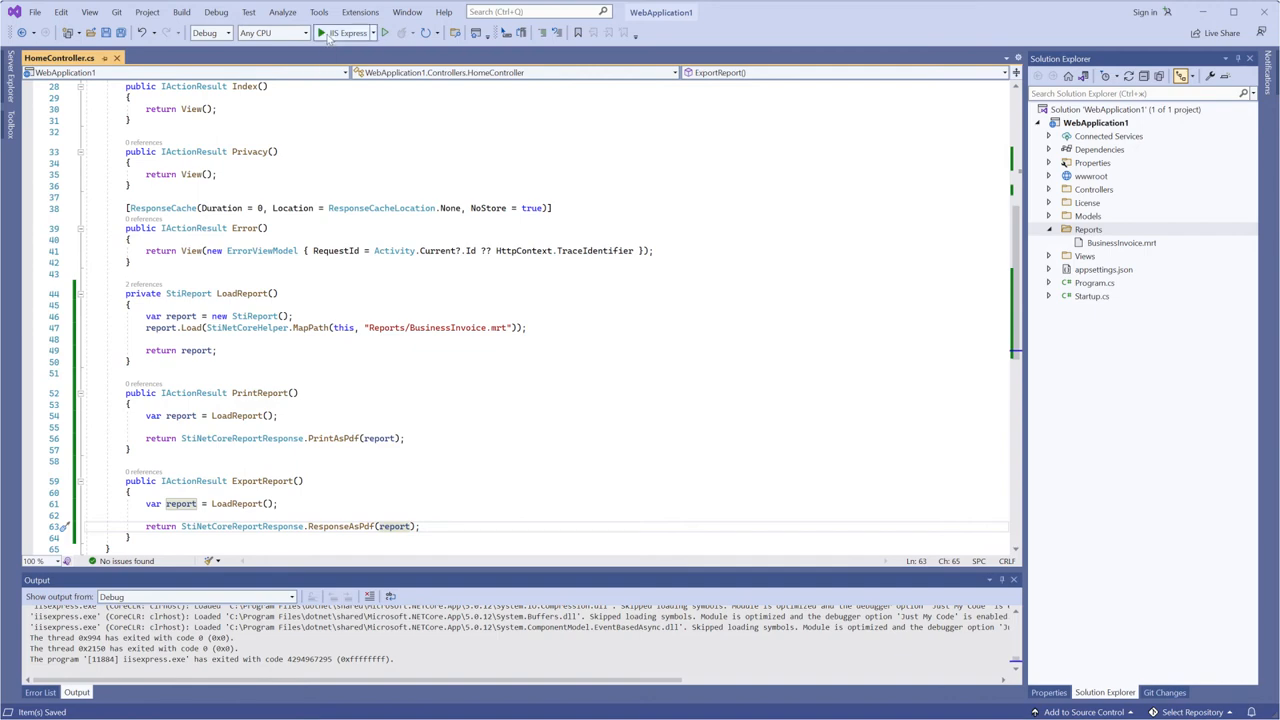
Run the app, open 'Print Report from Code' as a PDF, then return to the links page
left_click(348, 33)
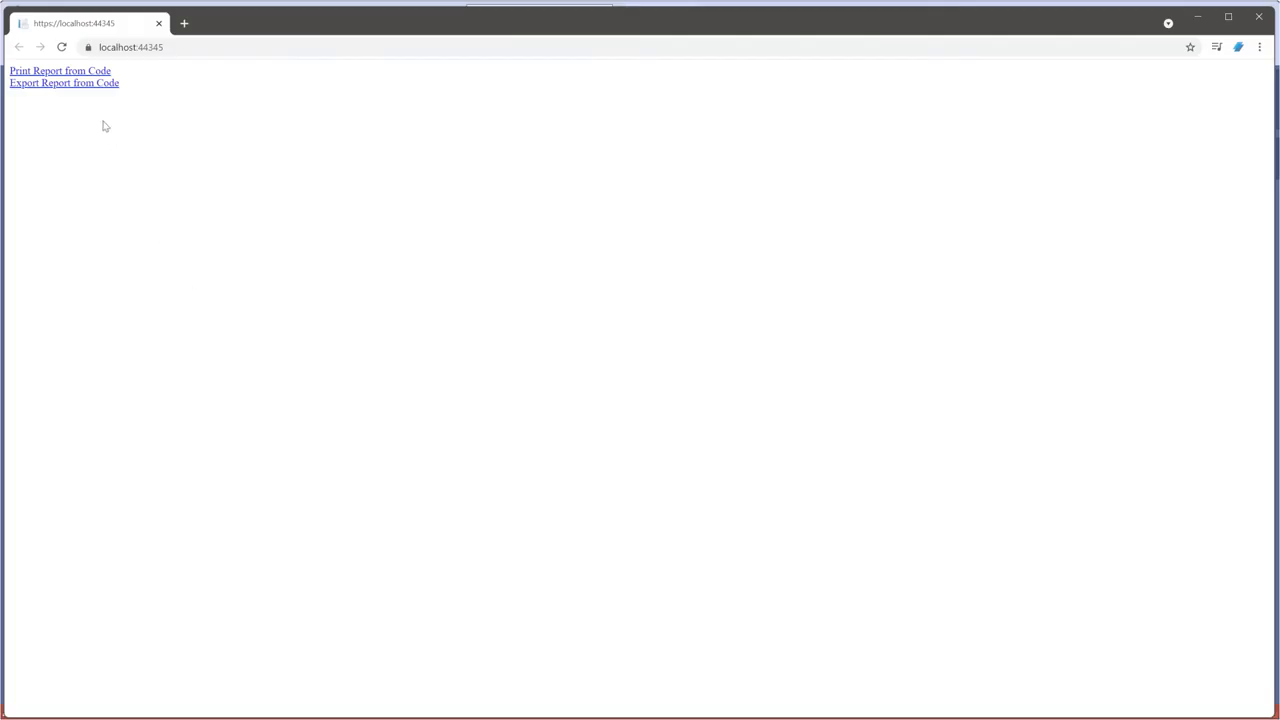
left_click(64, 83)
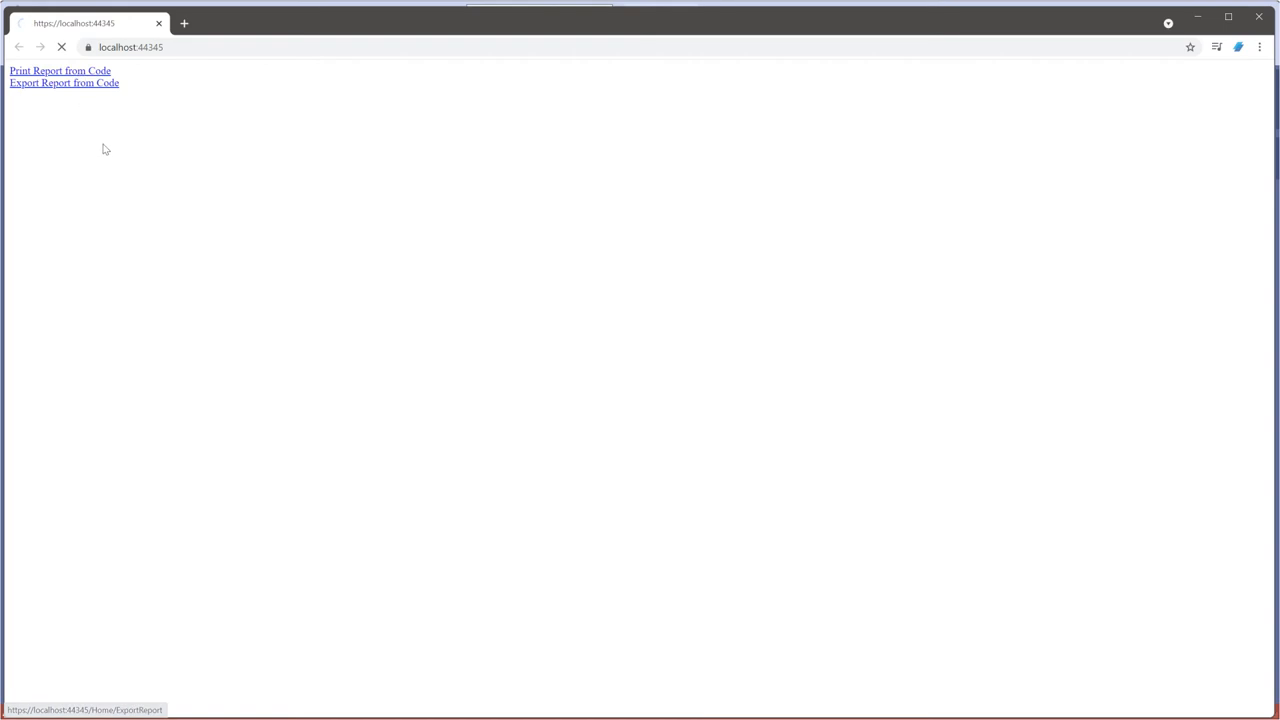
left_click(60, 70)
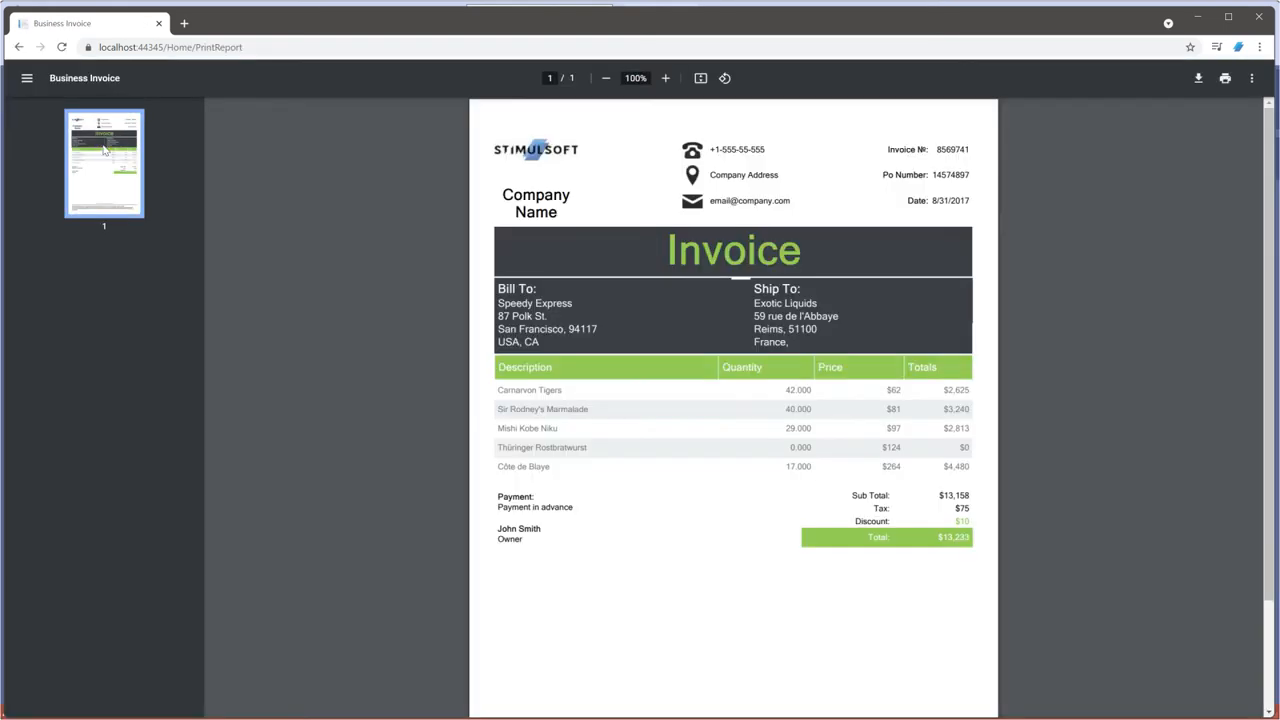
scroll("down", 3)
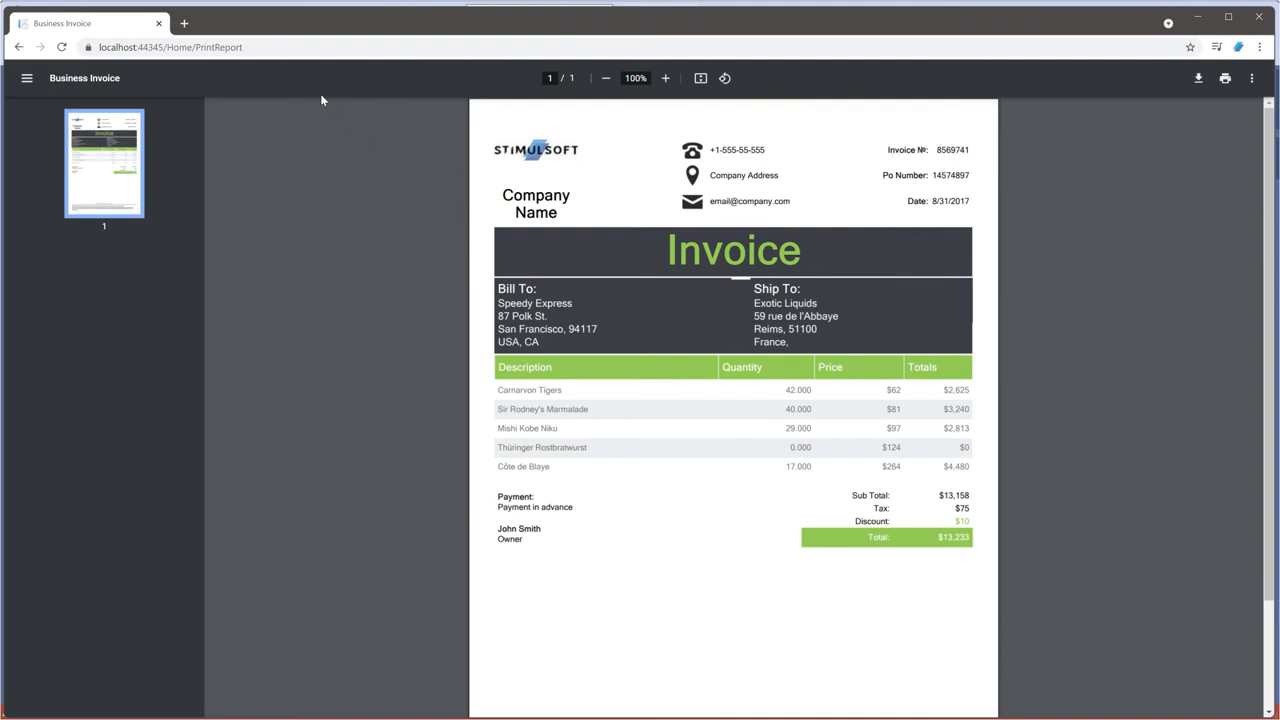
scroll("down", 3)
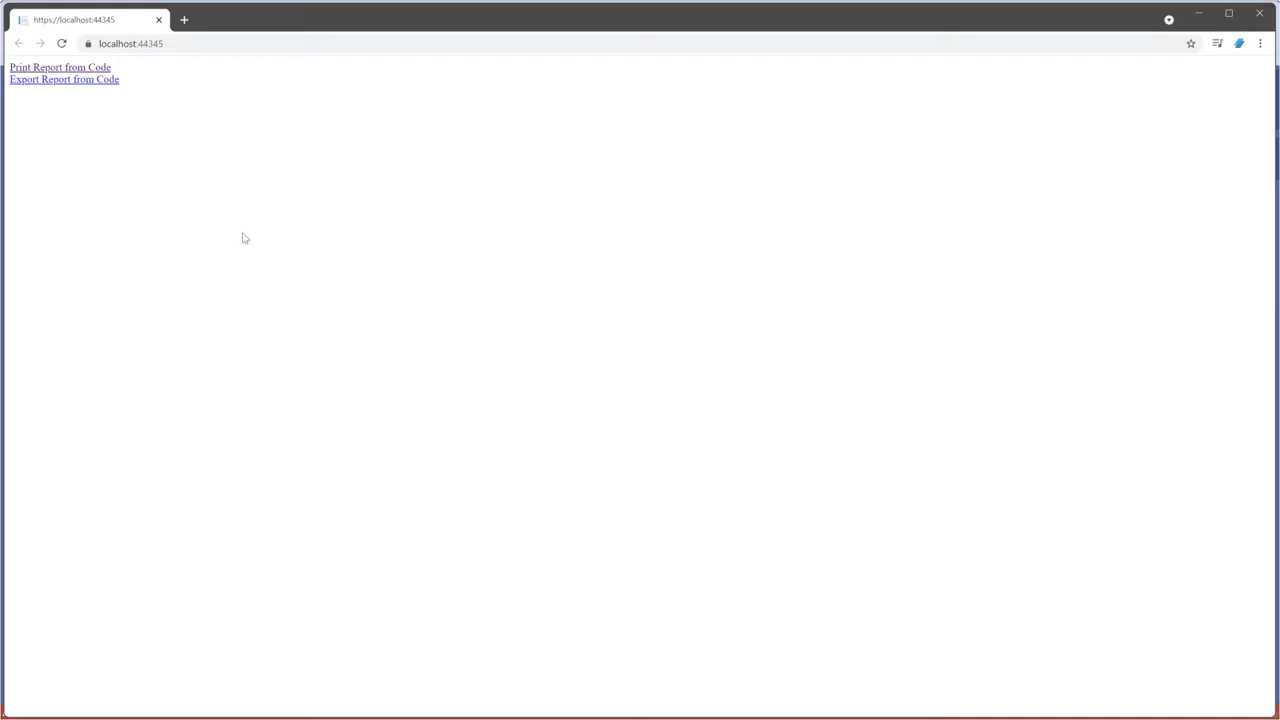
mouse_move(64, 80)
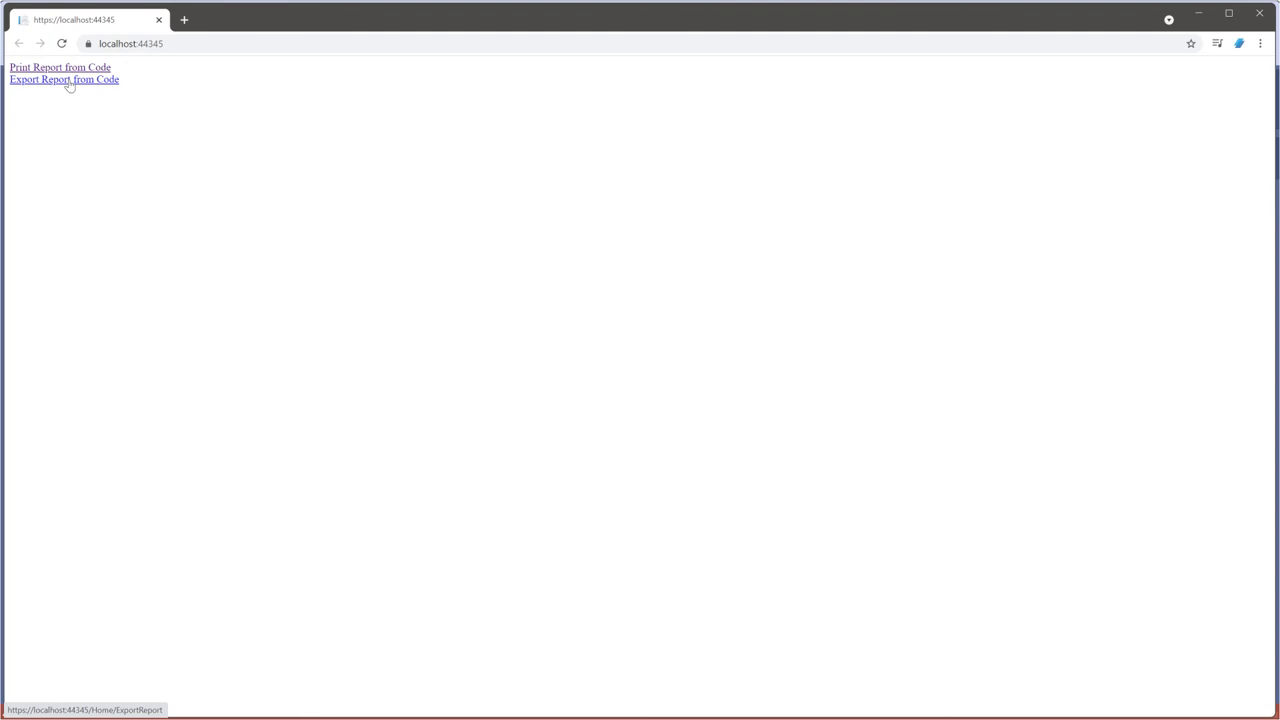
mouse_move(97, 90)
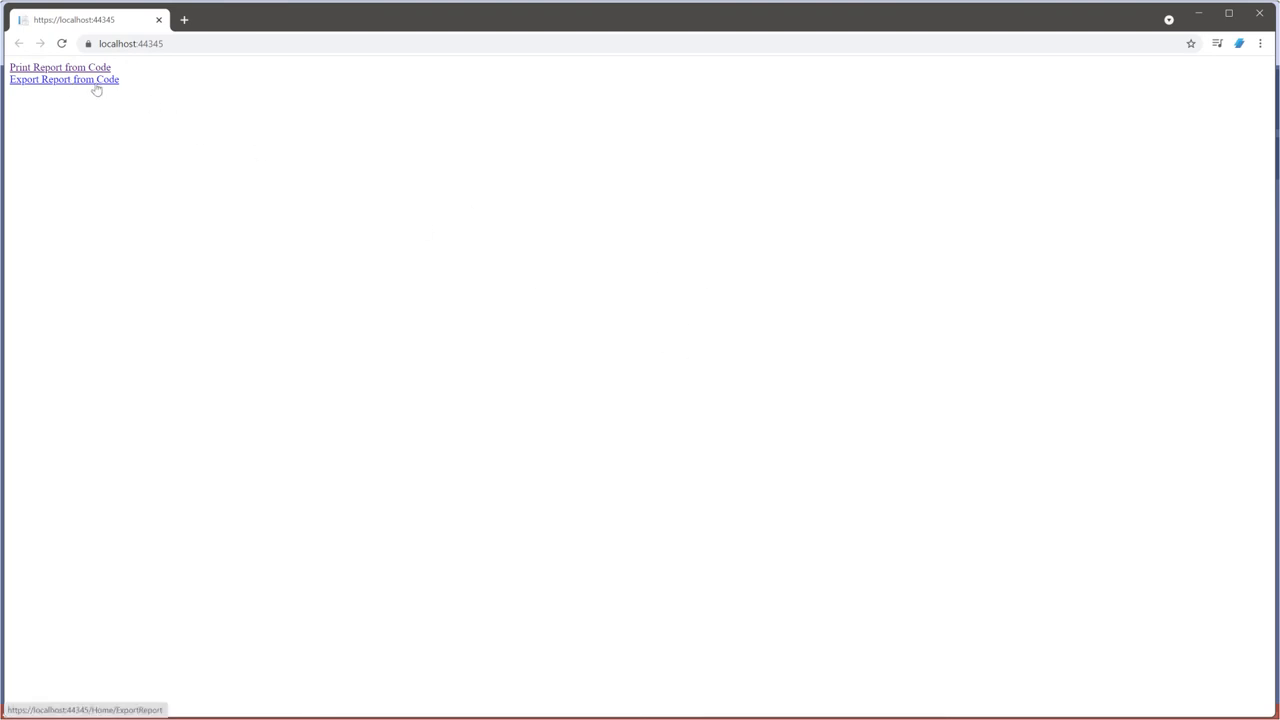
Download the Business Invoice PDF via 'Export Report from Code'
left_click(64, 80)
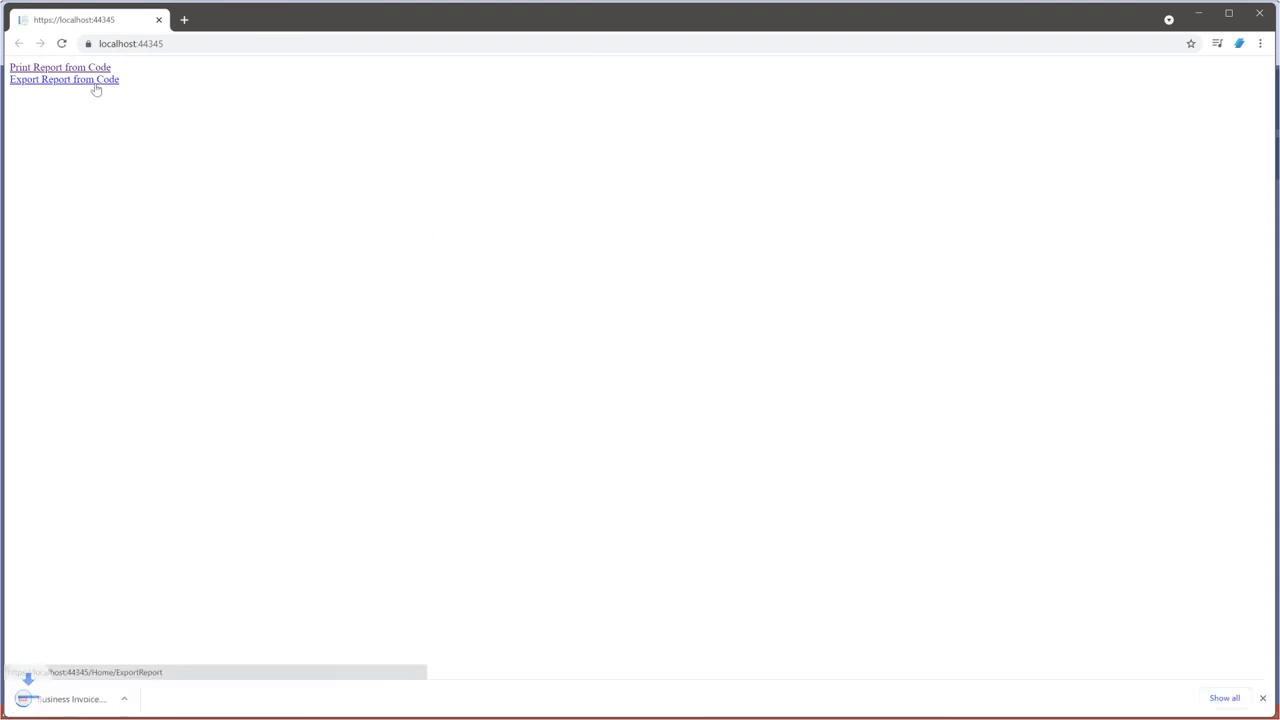